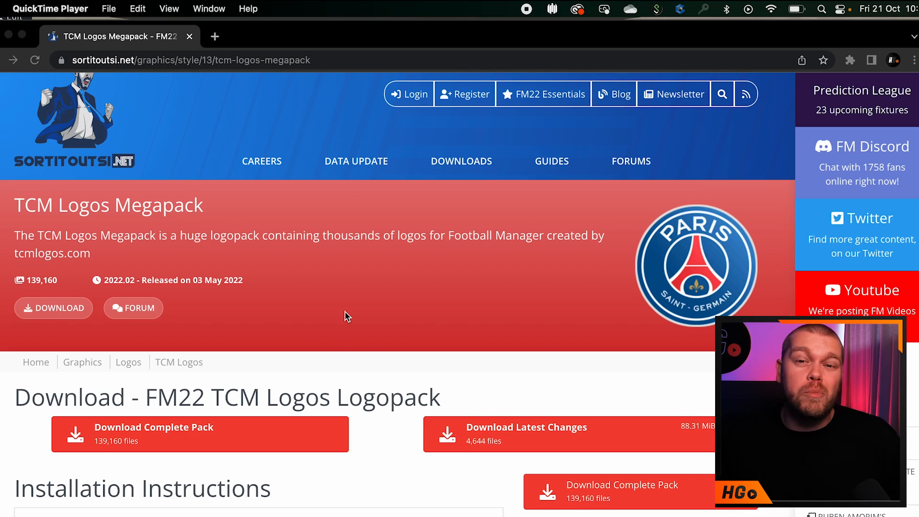
Step: Scroll the TCM Logos Megapack page down to its download options and installation instructions
scroll("down", 3)
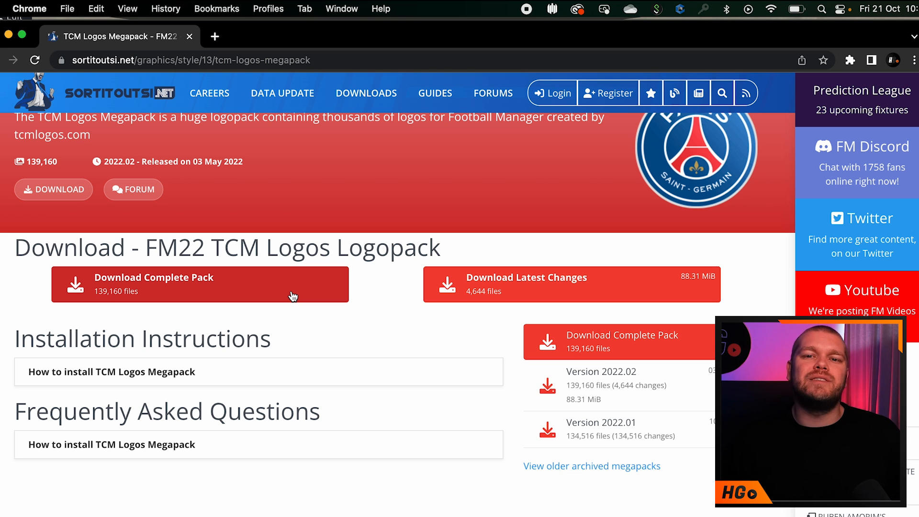
mouse_move(295, 170)
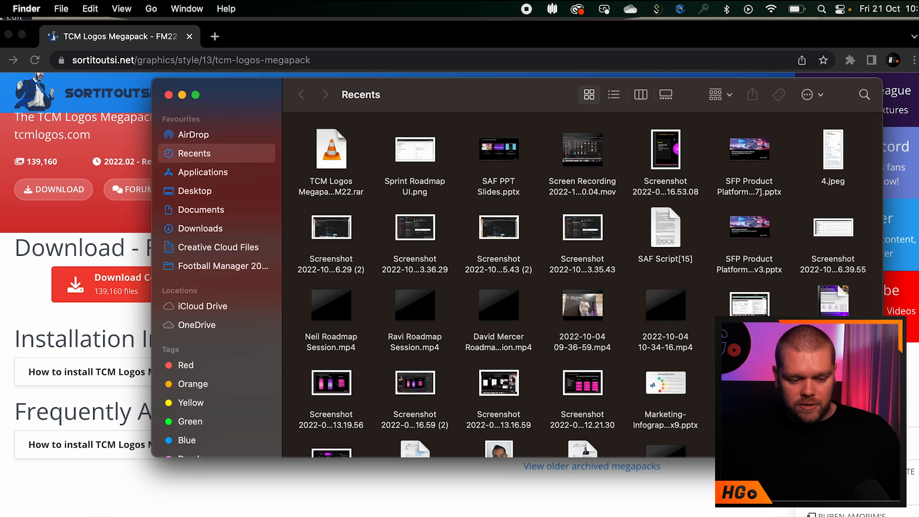
mouse_move(172, 104)
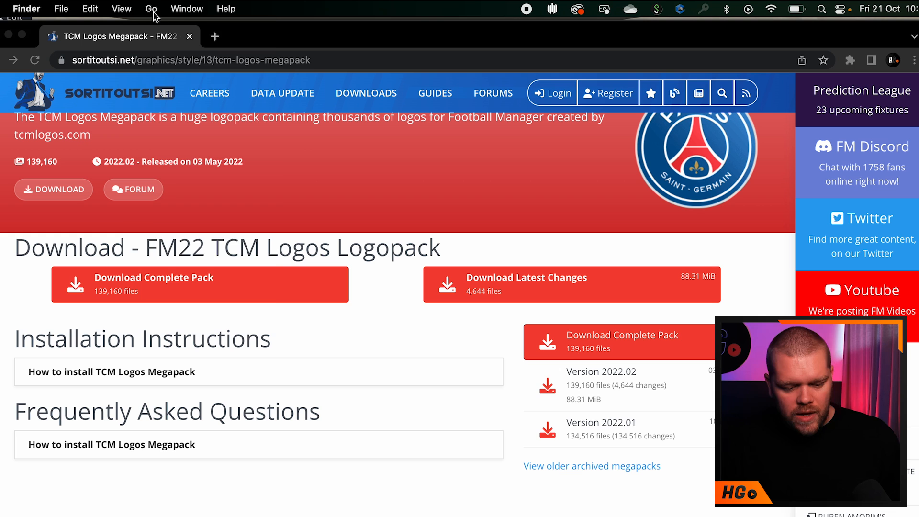
Step: Open Library via the Go menu and select Sports Interactive > Football Manager 2023 > graphics
left_click(152, 9)
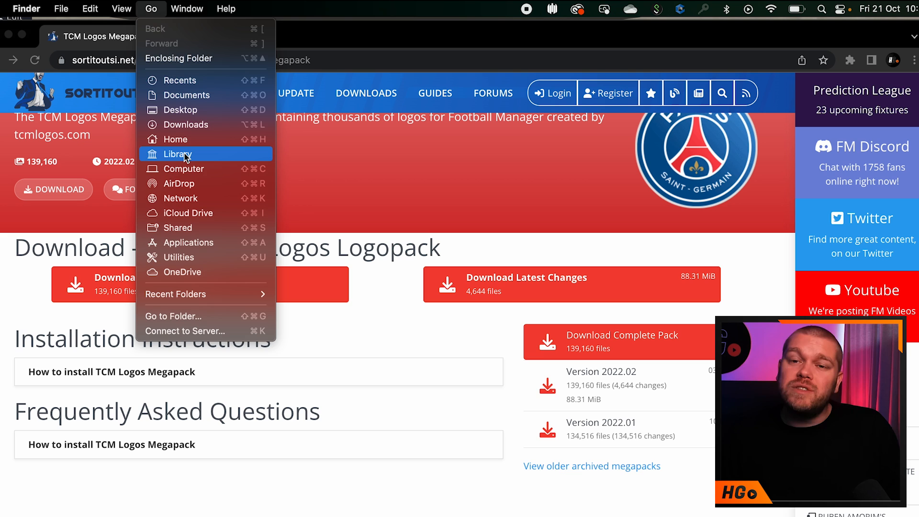
left_click(177, 154)
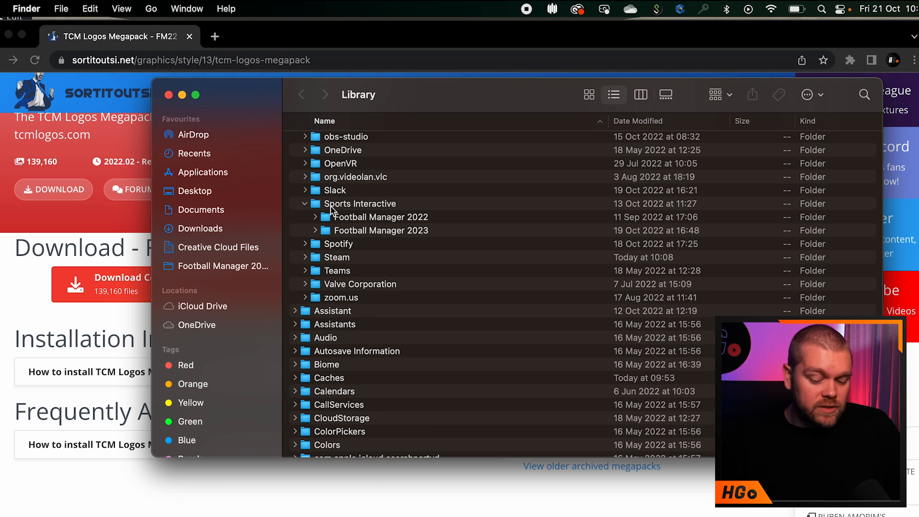
left_click(359, 203)
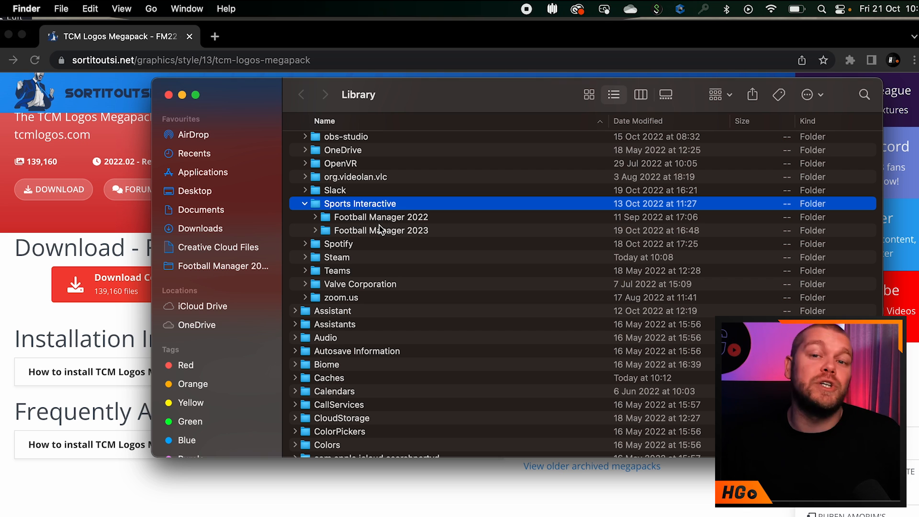
mouse_move(373, 237)
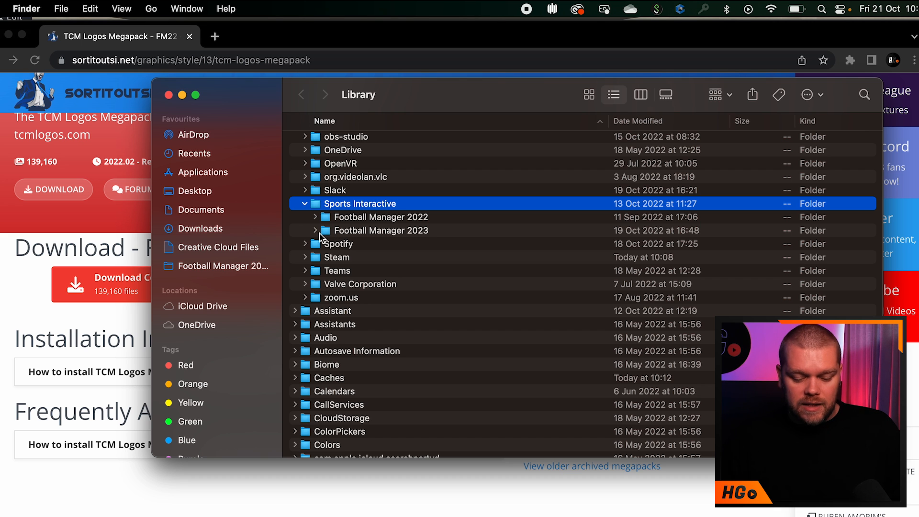
left_click(312, 230)
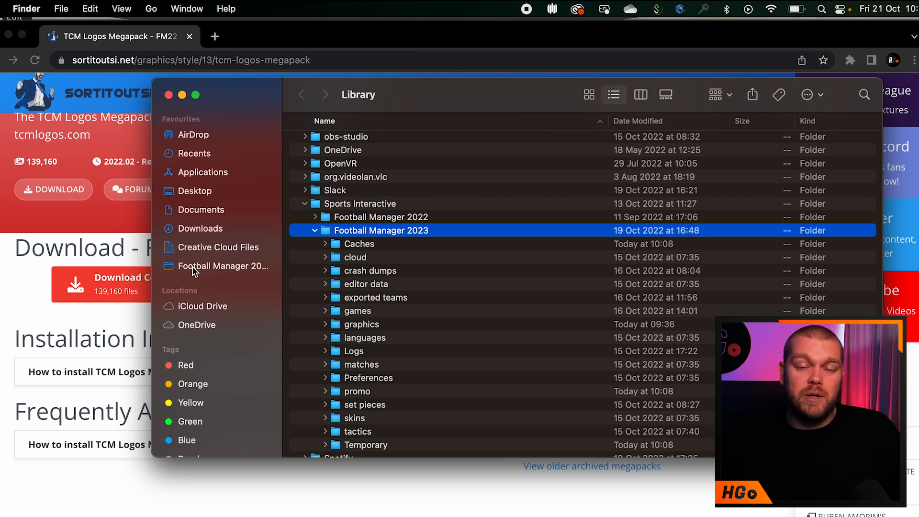
mouse_move(374, 247)
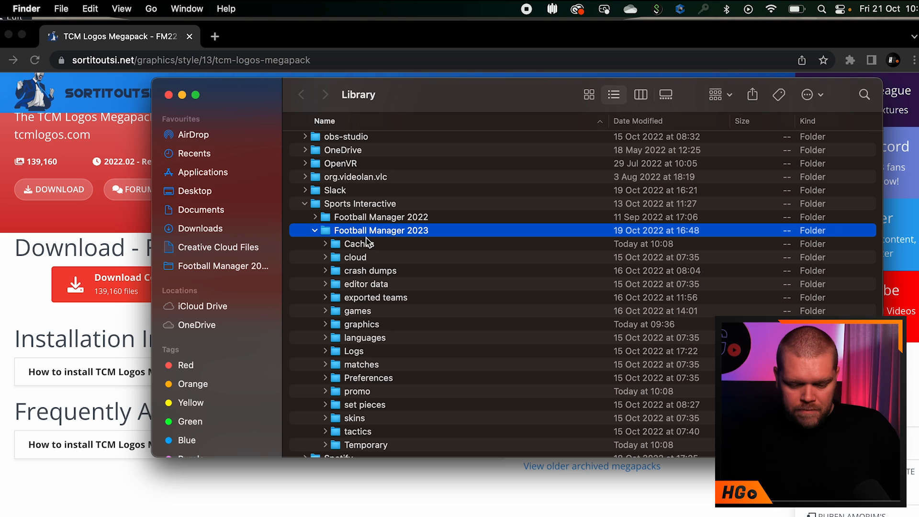
scroll("down", 3)
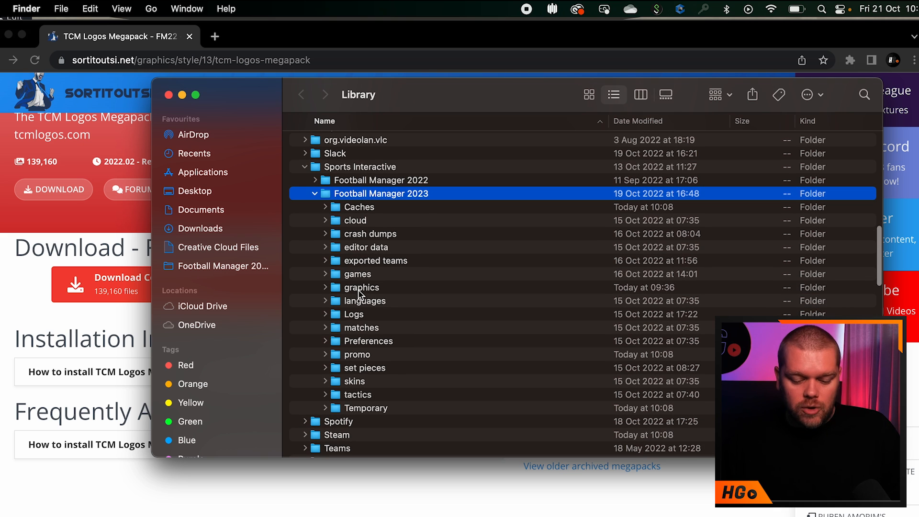
left_click(361, 287)
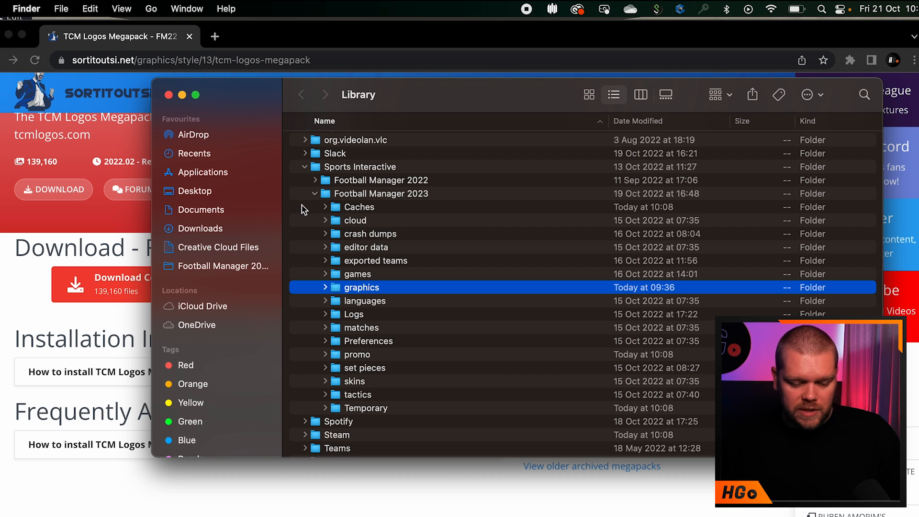
Step: In Downloads, right-click the TCM Logos Megapack TCM22.rar archive to see apps that can open it
left_click(200, 228)
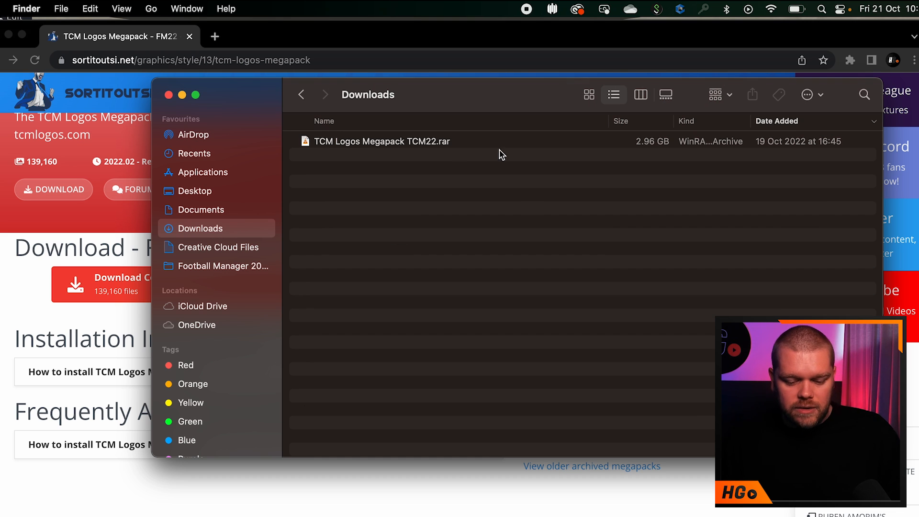
mouse_move(376, 150)
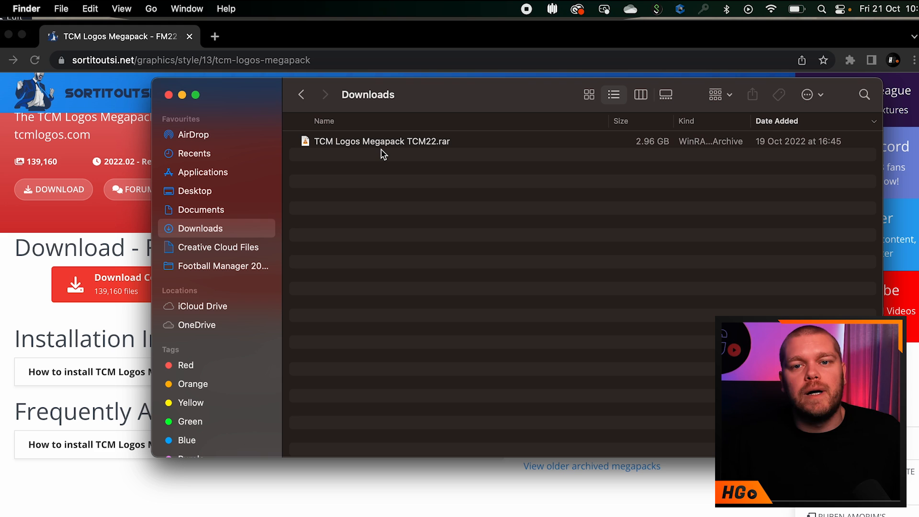
left_click(371, 142)
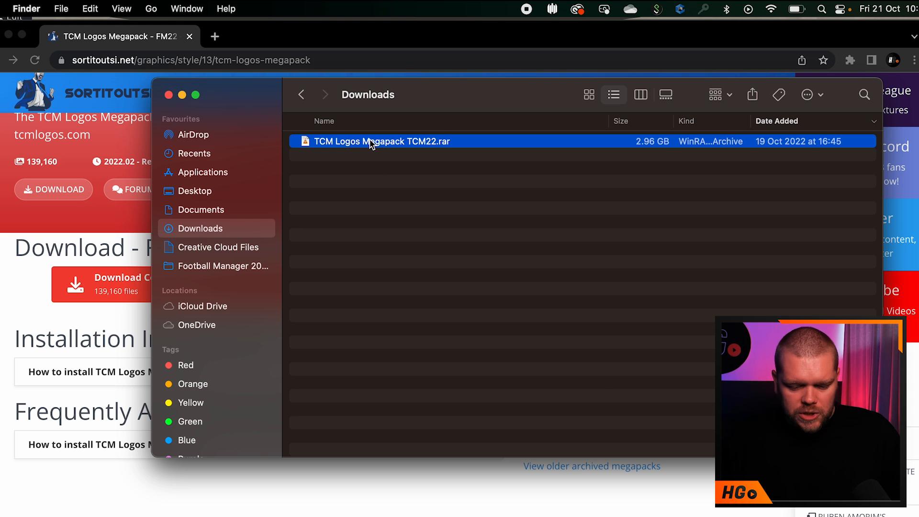
right_click(370, 143)
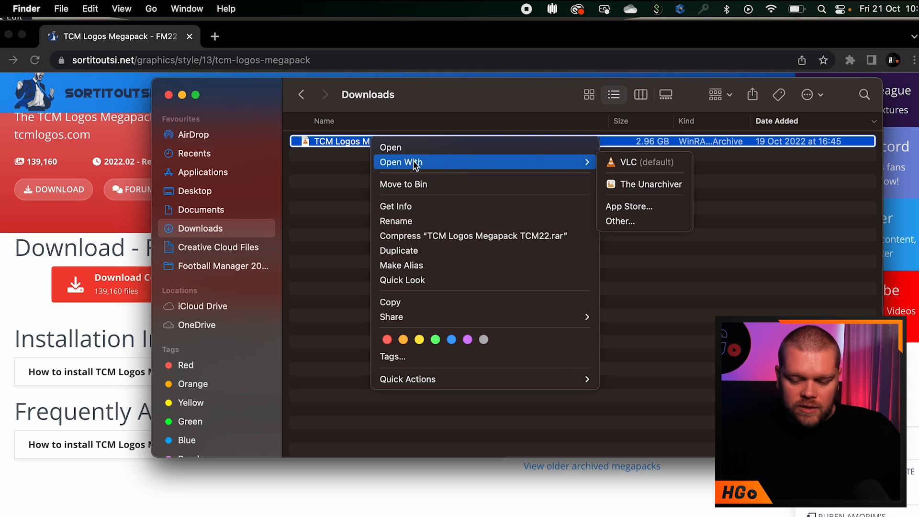
Step: Open the megapack with The Unarchiver and extract it into the graphics folder
left_click(650, 185)
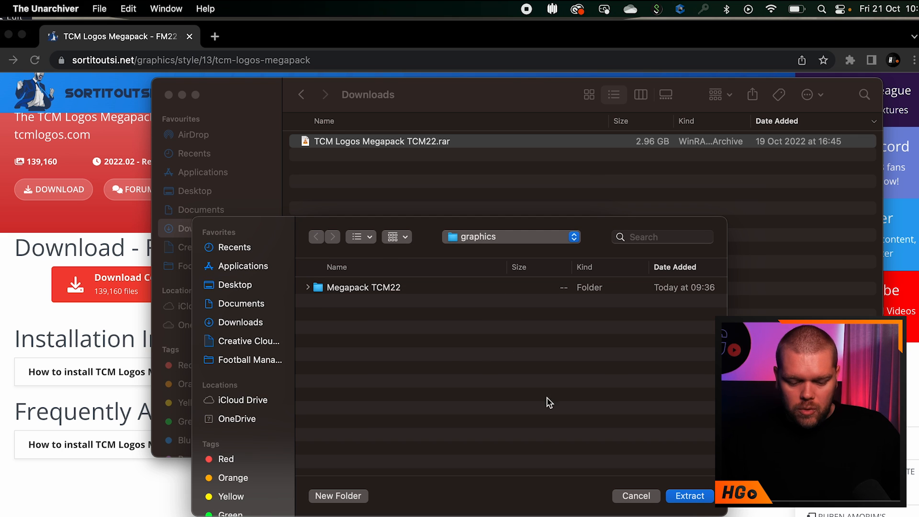
mouse_move(444, 355)
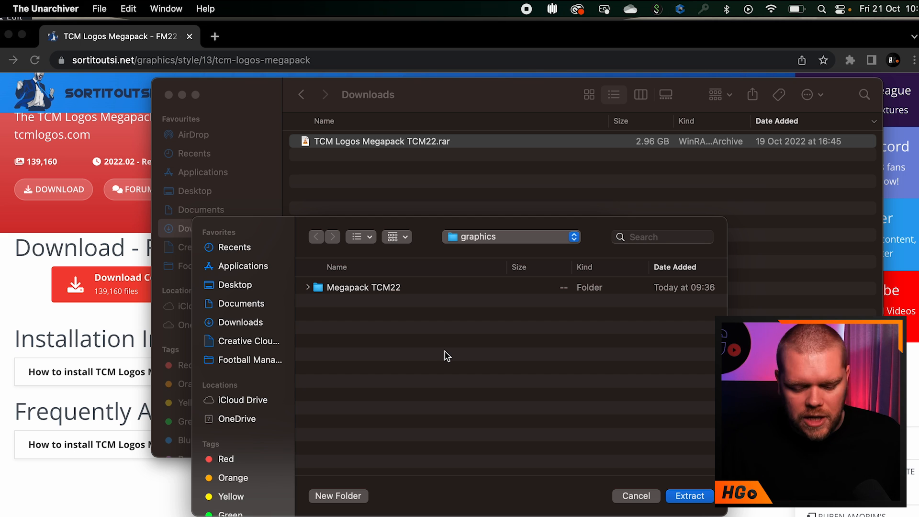
mouse_move(521, 302)
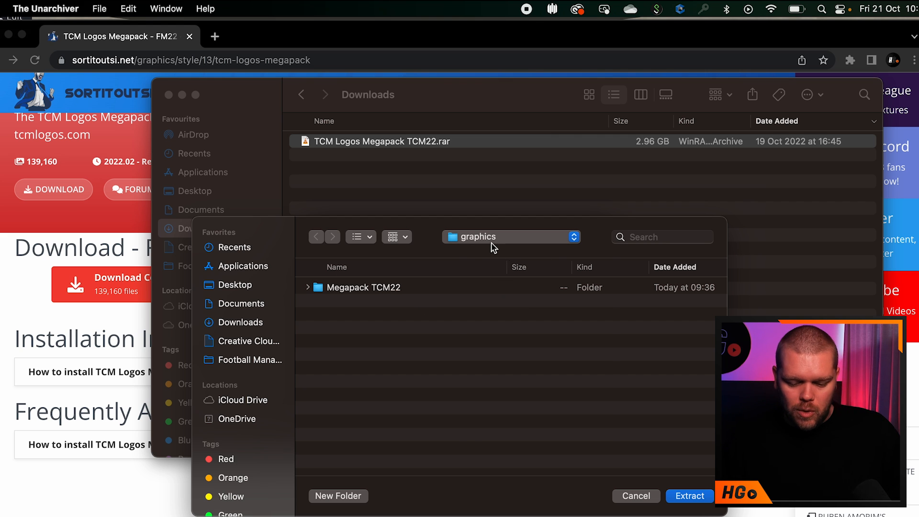
left_click(510, 237)
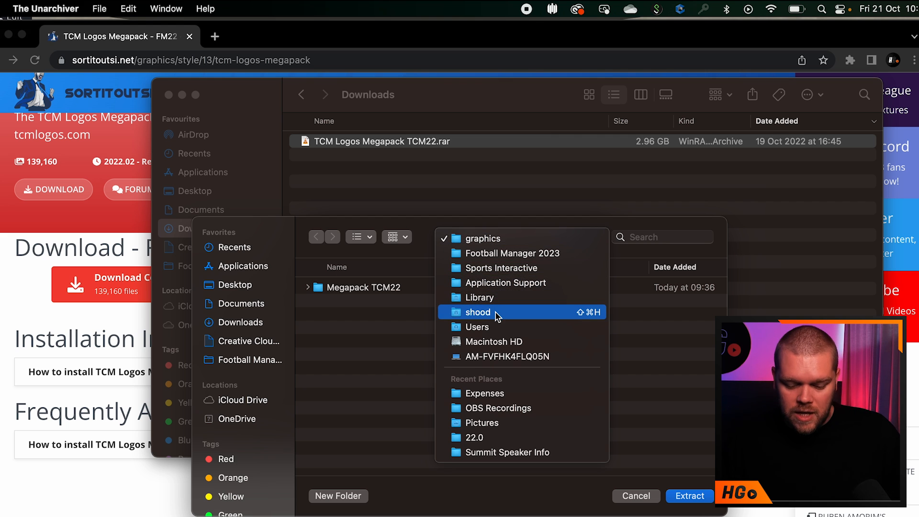
mouse_move(512, 289)
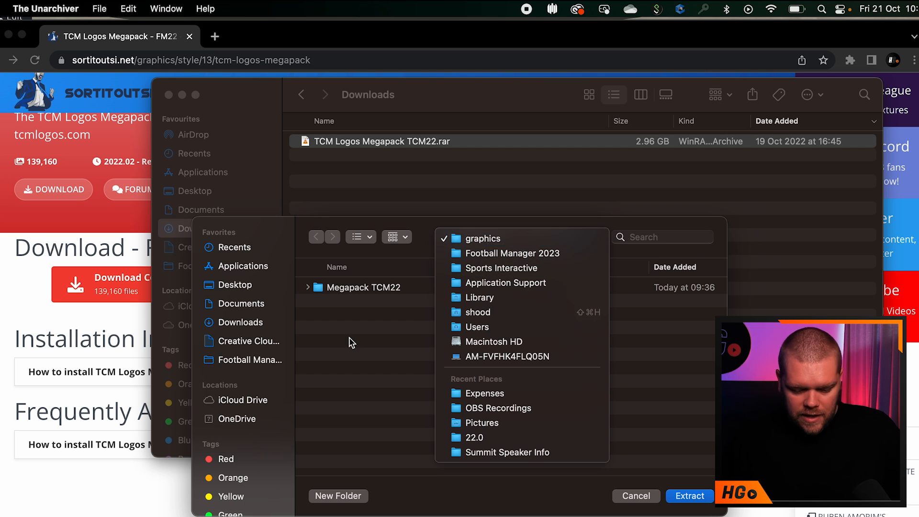
left_click(482, 238)
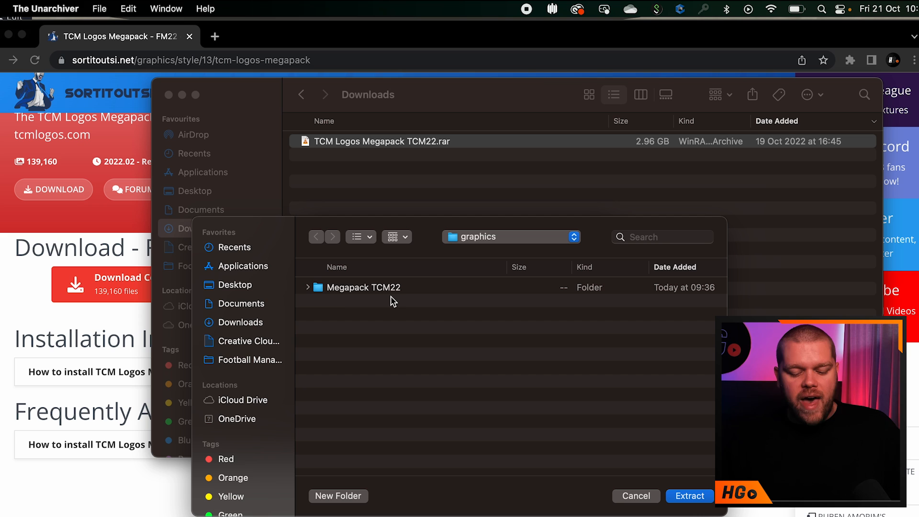
mouse_move(360, 274)
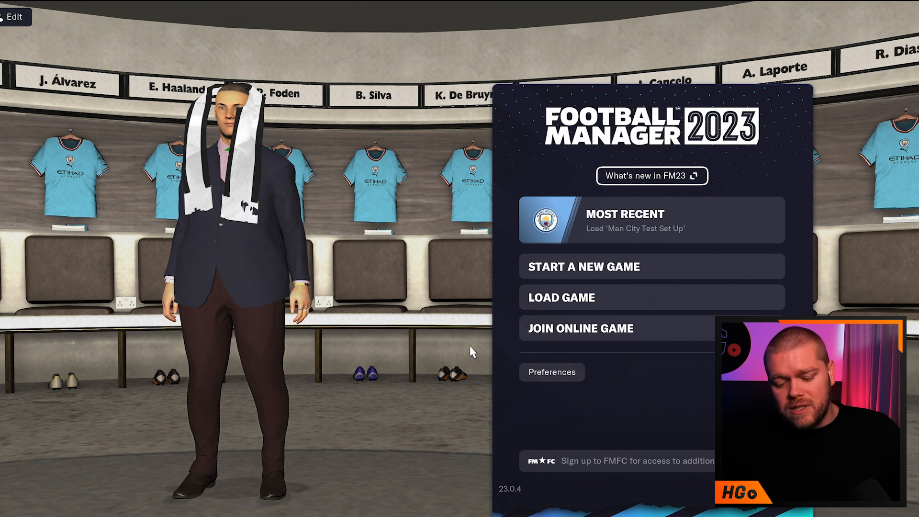
Step: In Interface preferences, untick 'Use caching to decrease page loading times' and tick 'Reload skin when confirming changes'
left_click(552, 371)
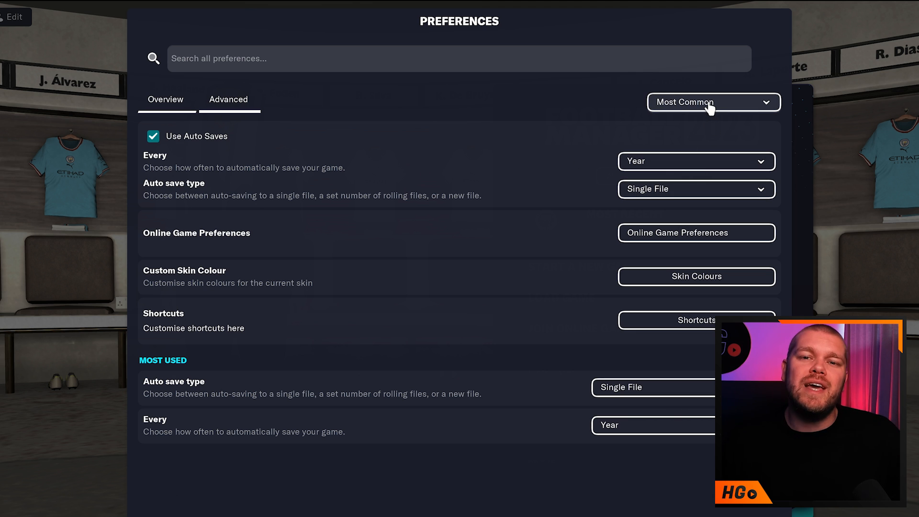
left_click(714, 102)
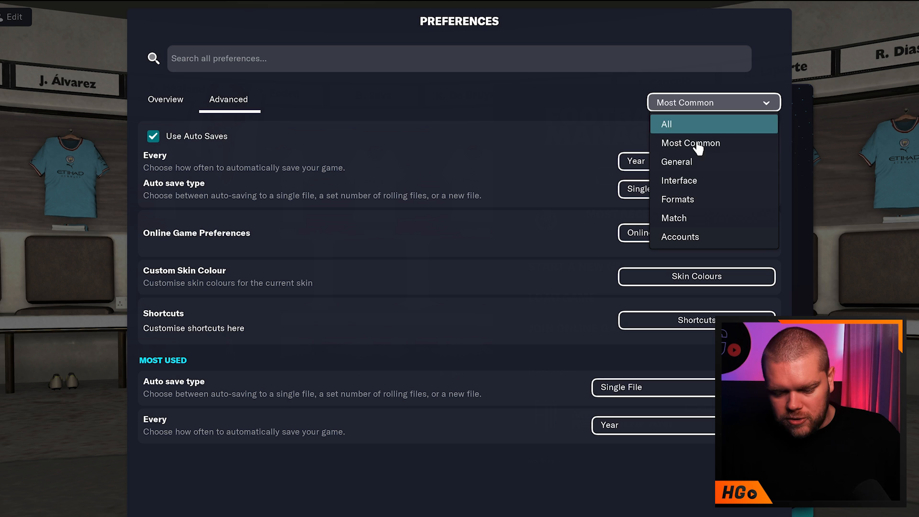
left_click(679, 180)
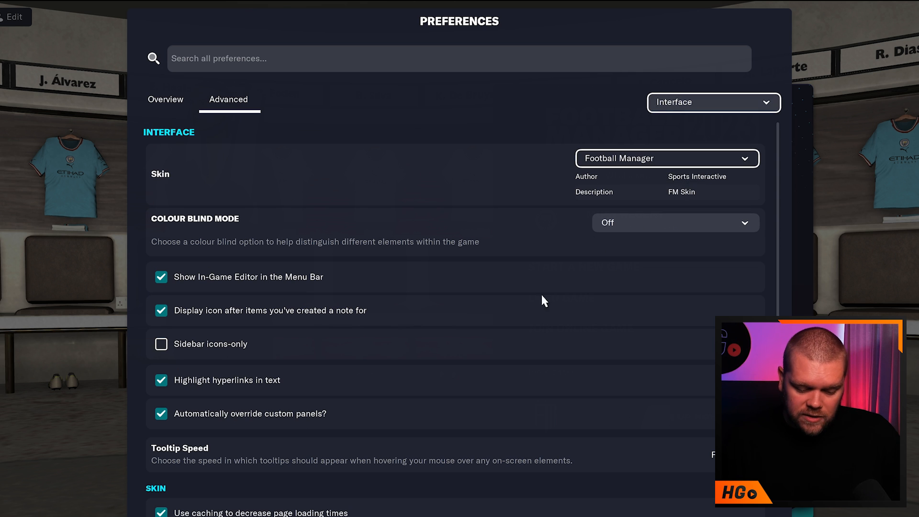
scroll("down", 3)
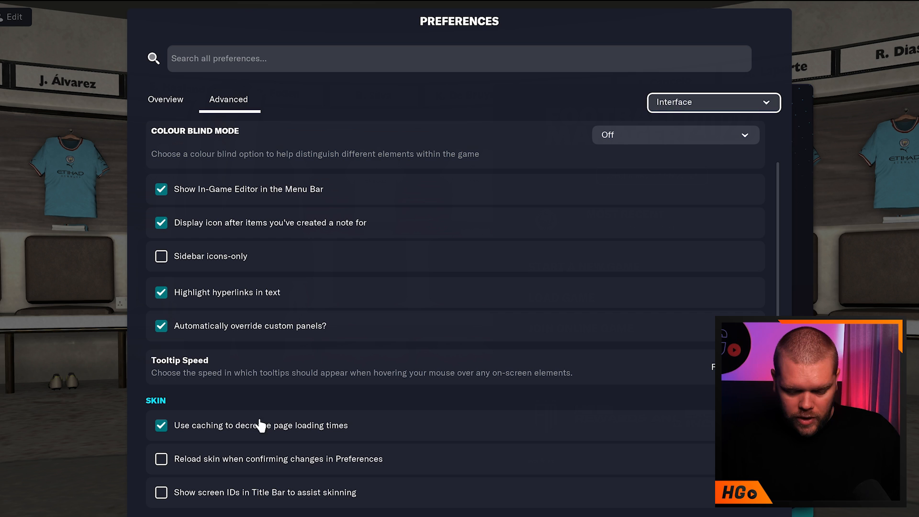
mouse_move(775, 283)
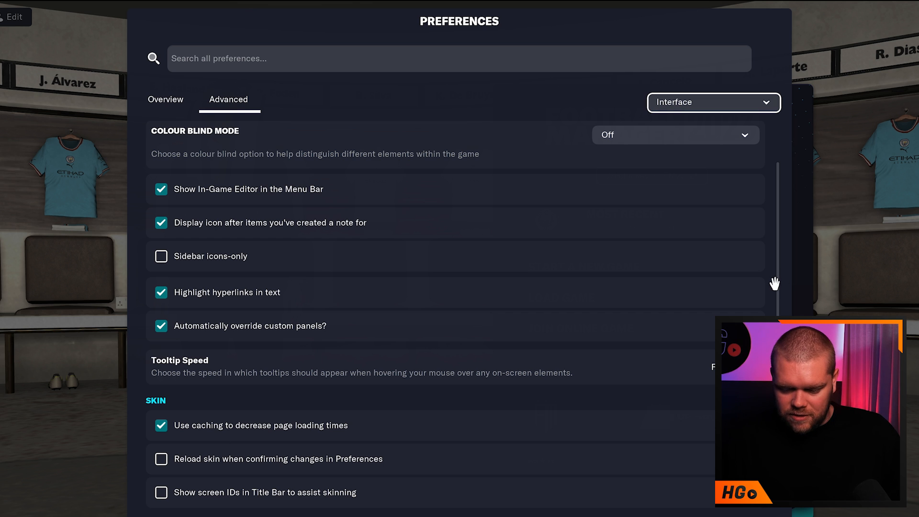
mouse_move(776, 291)
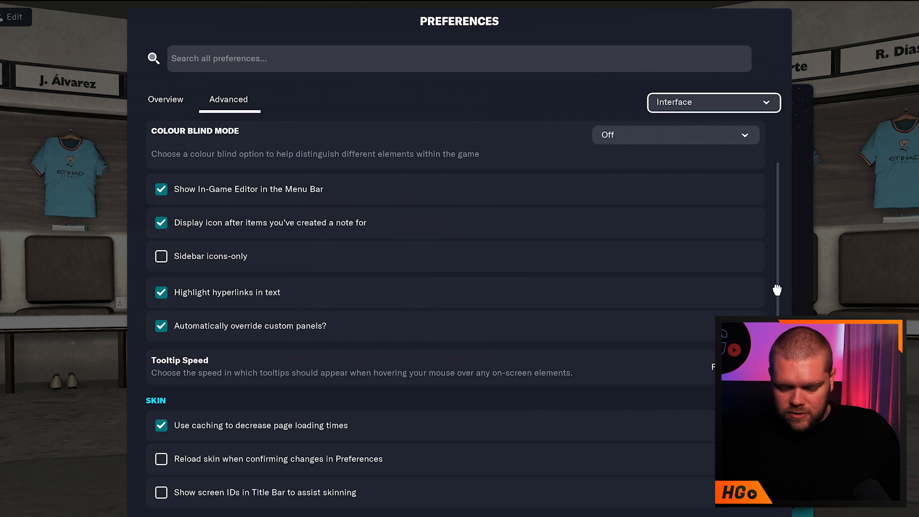
scroll("down", 3)
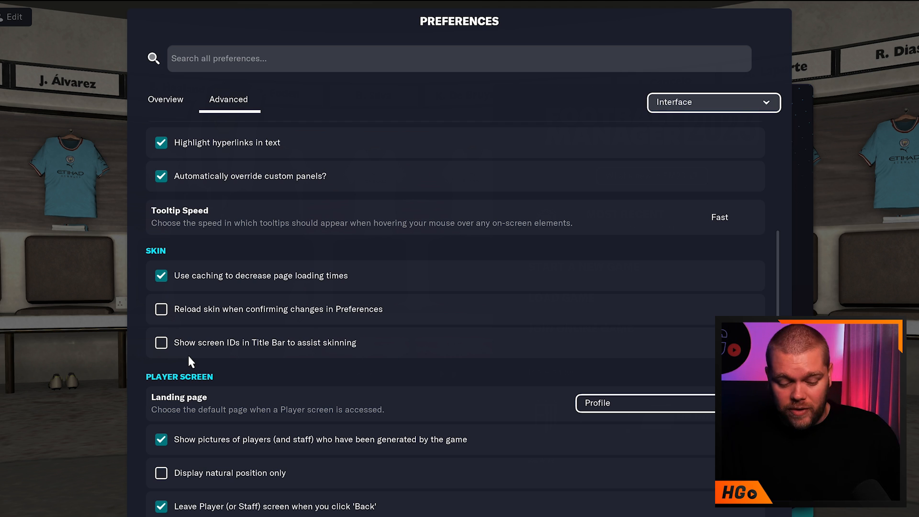
mouse_move(162, 284)
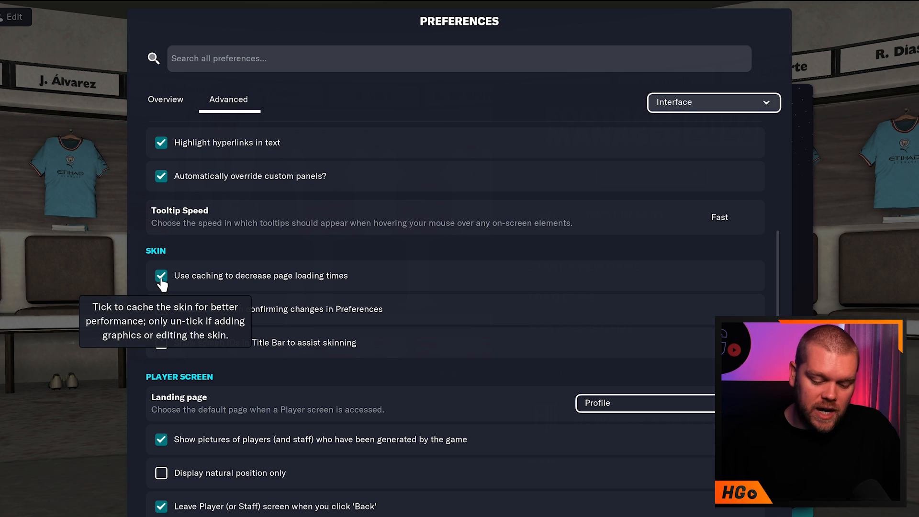
left_click(162, 275)
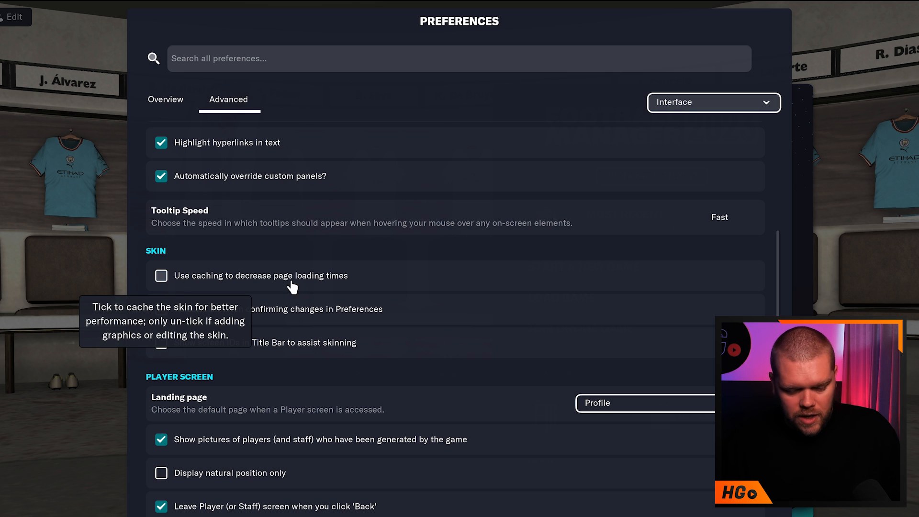
mouse_move(164, 317)
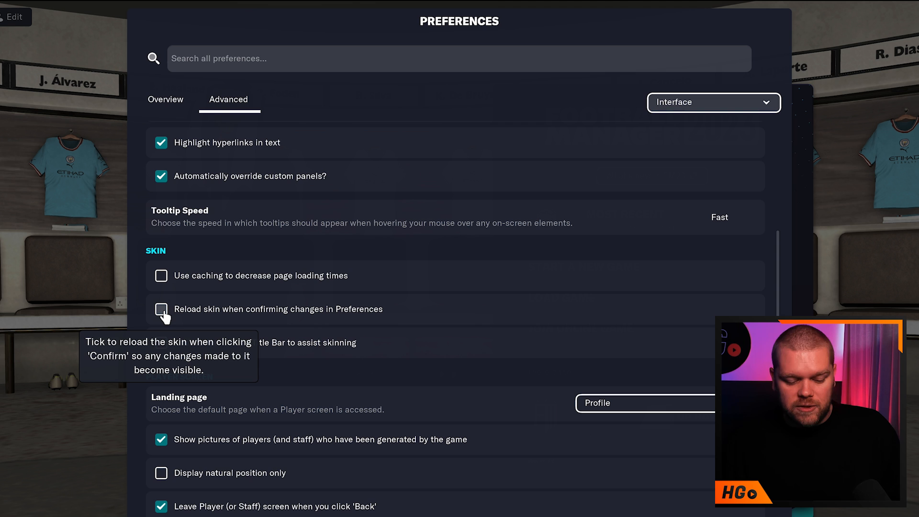
left_click(161, 310)
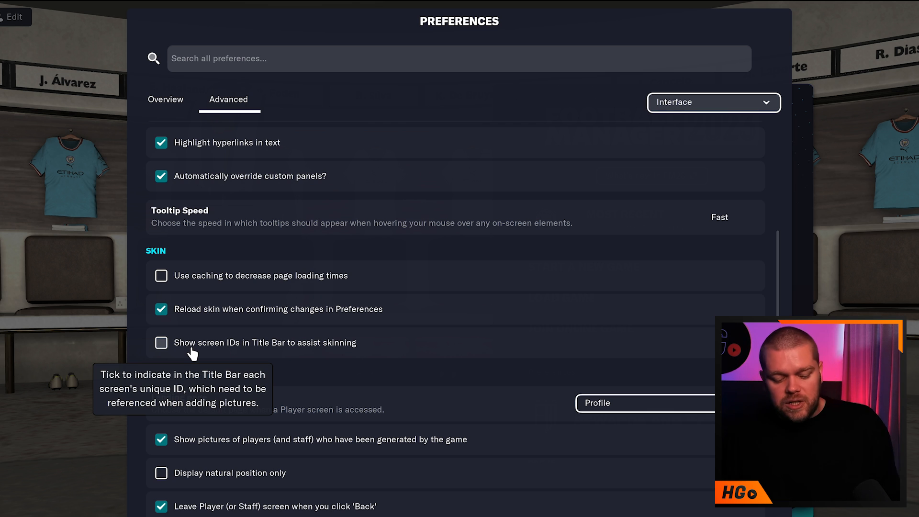
left_click(161, 342)
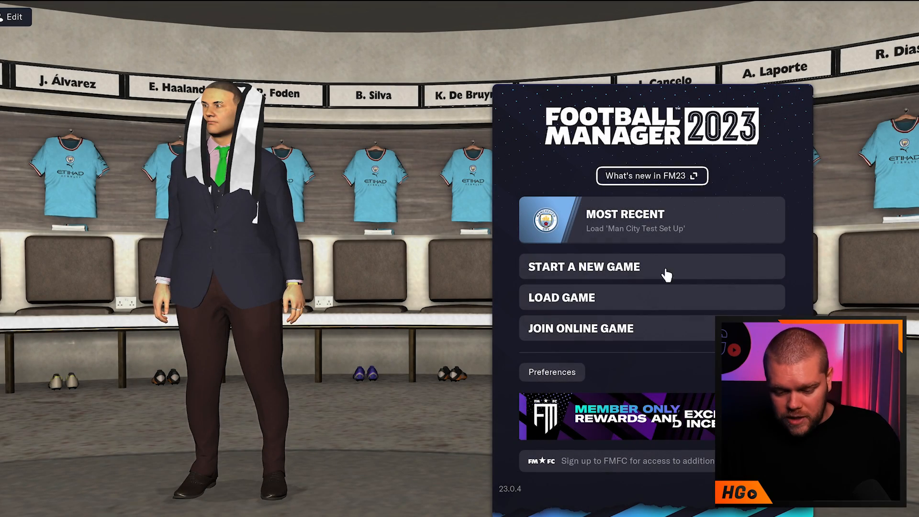
mouse_move(566, 304)
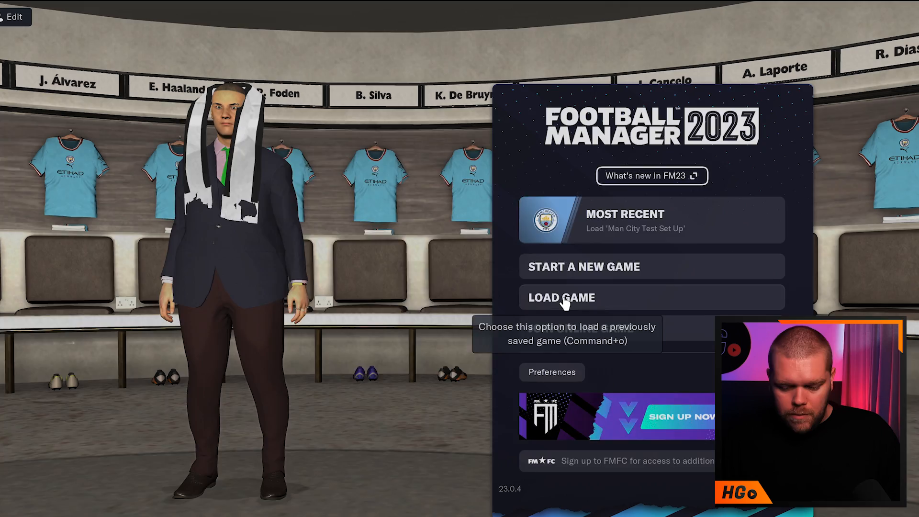
Step: Load the Man City save and open Arsenal from the English Premier Division table
left_click(561, 297)
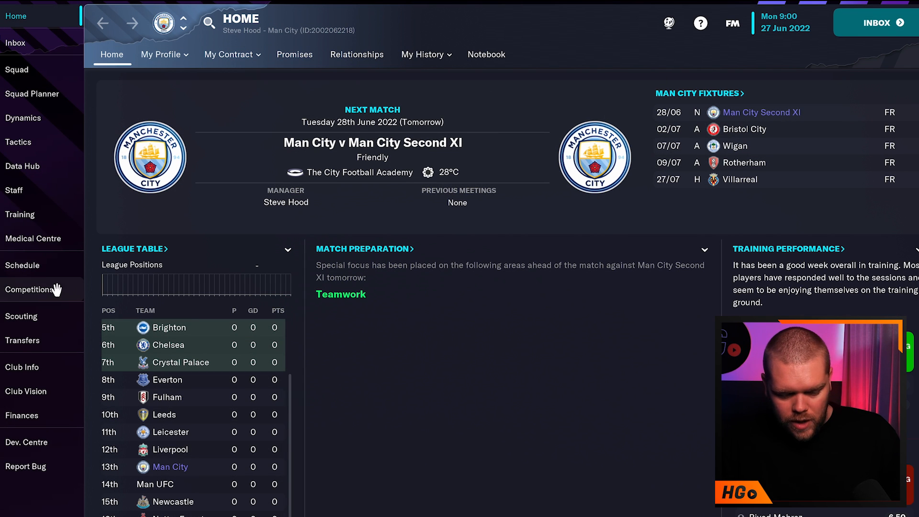
left_click(29, 289)
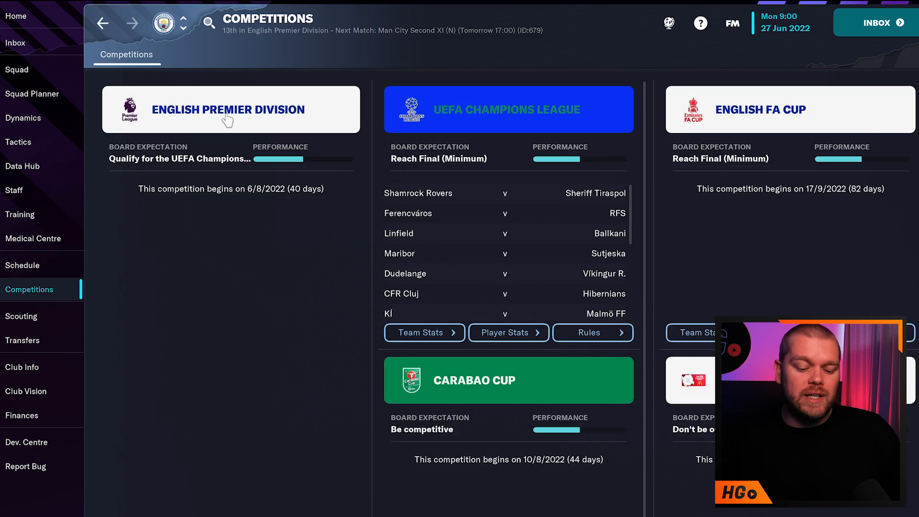
left_click(228, 109)
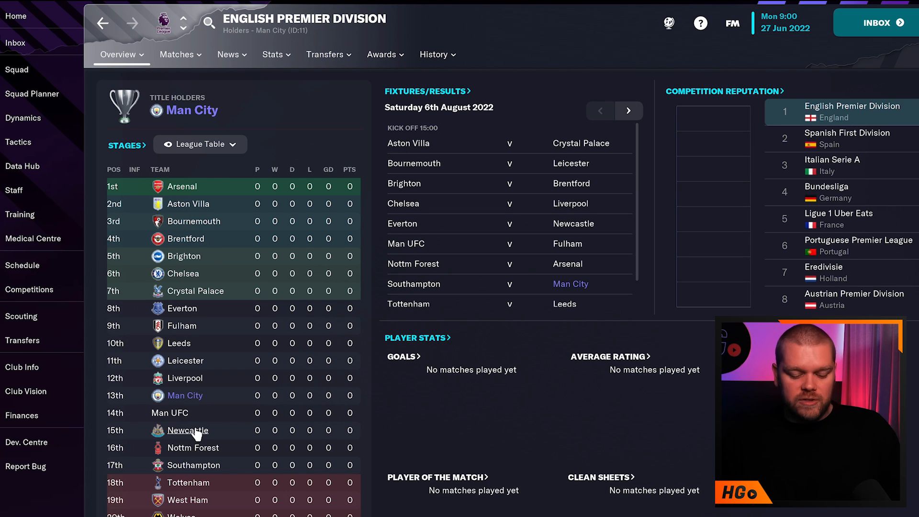
mouse_move(196, 434)
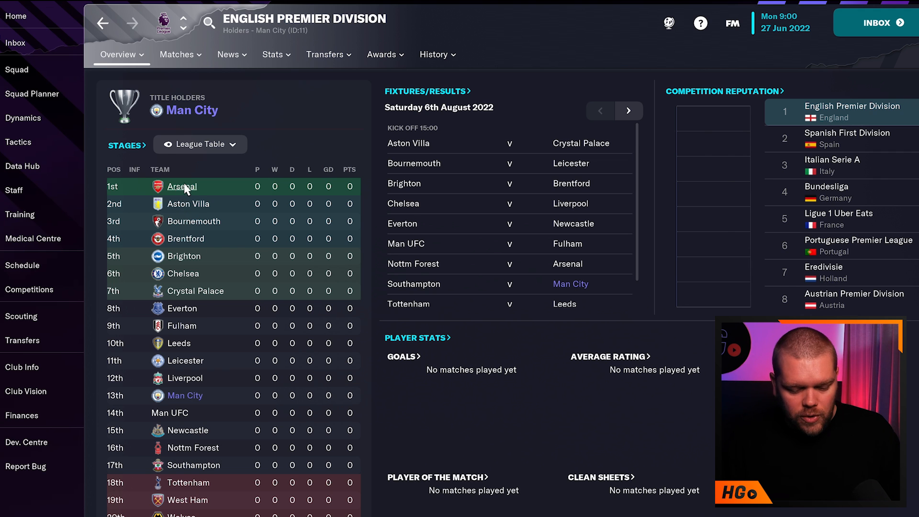
left_click(182, 187)
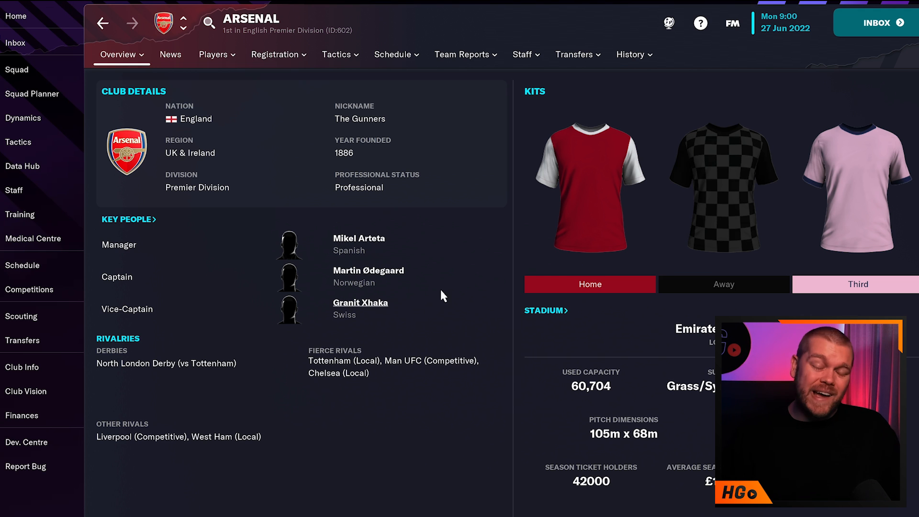